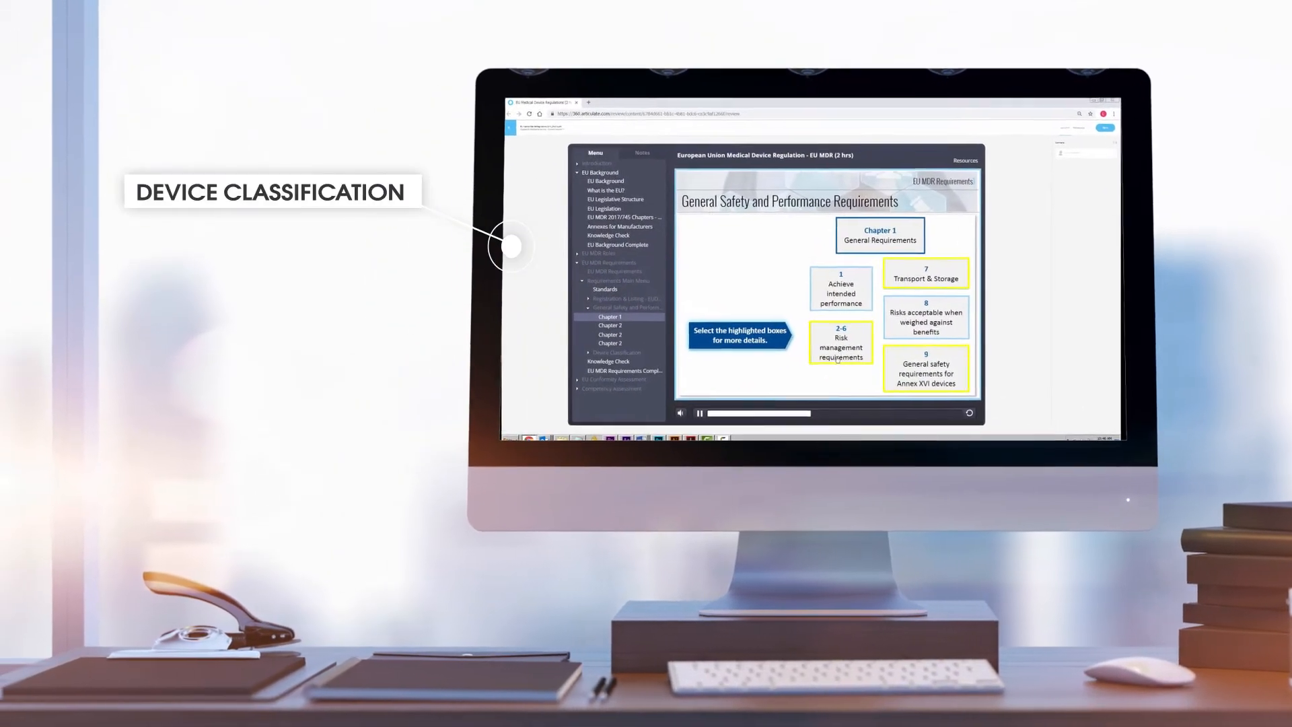
# Jump to the EU MDR Roles lesson from the course Menu sidebar
pyautogui.click(840, 344)
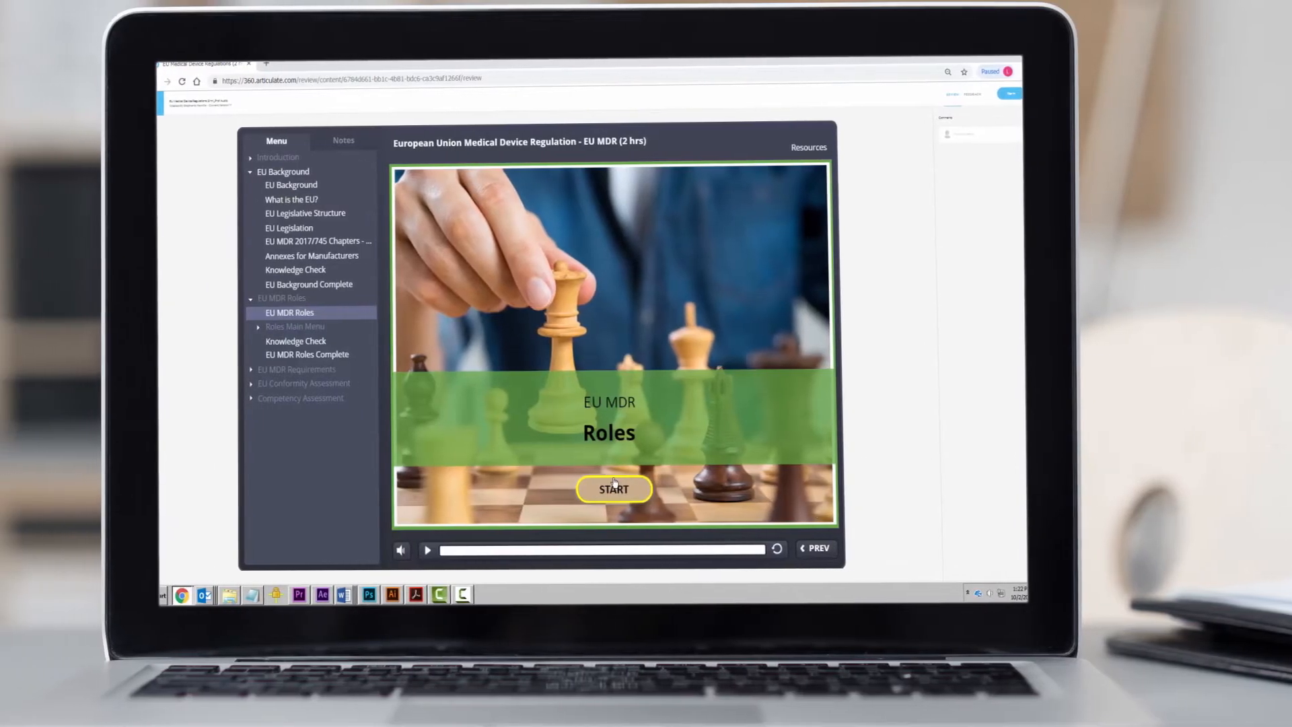
# Start the Roles lesson and open the MDCG topic from its main menu
pyautogui.click(614, 488)
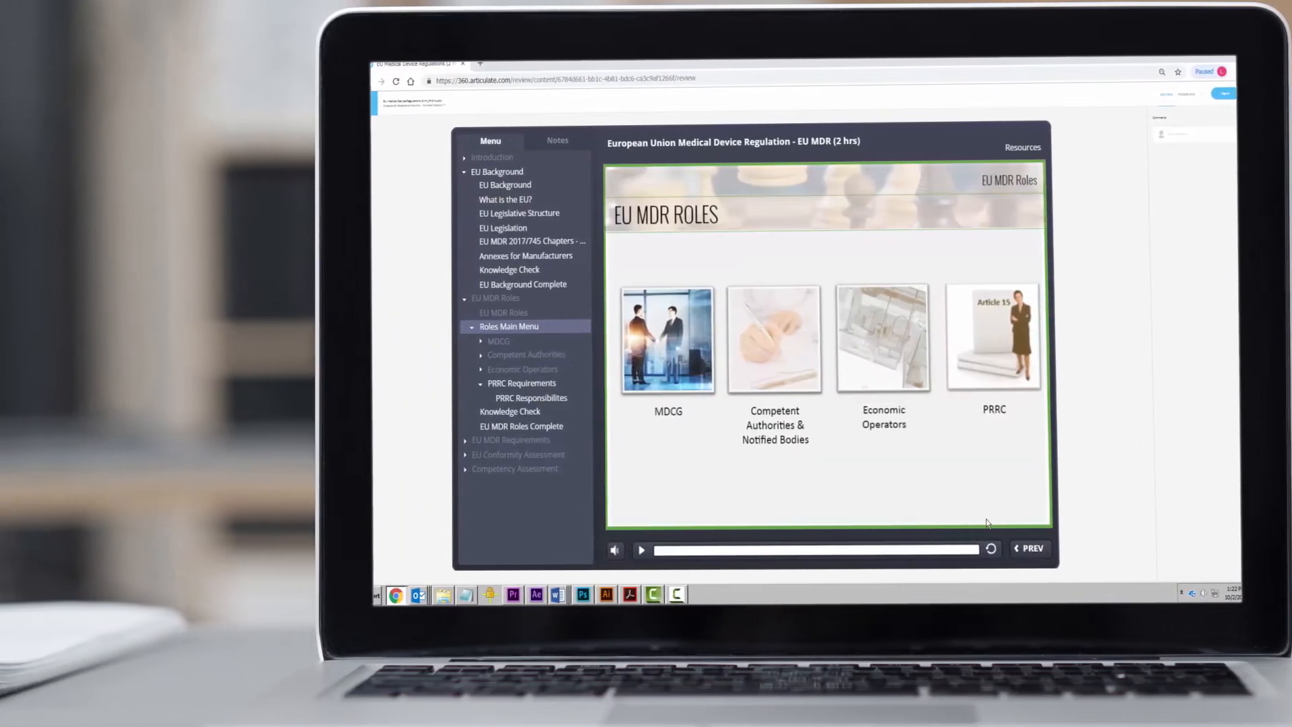
pyautogui.click(667, 339)
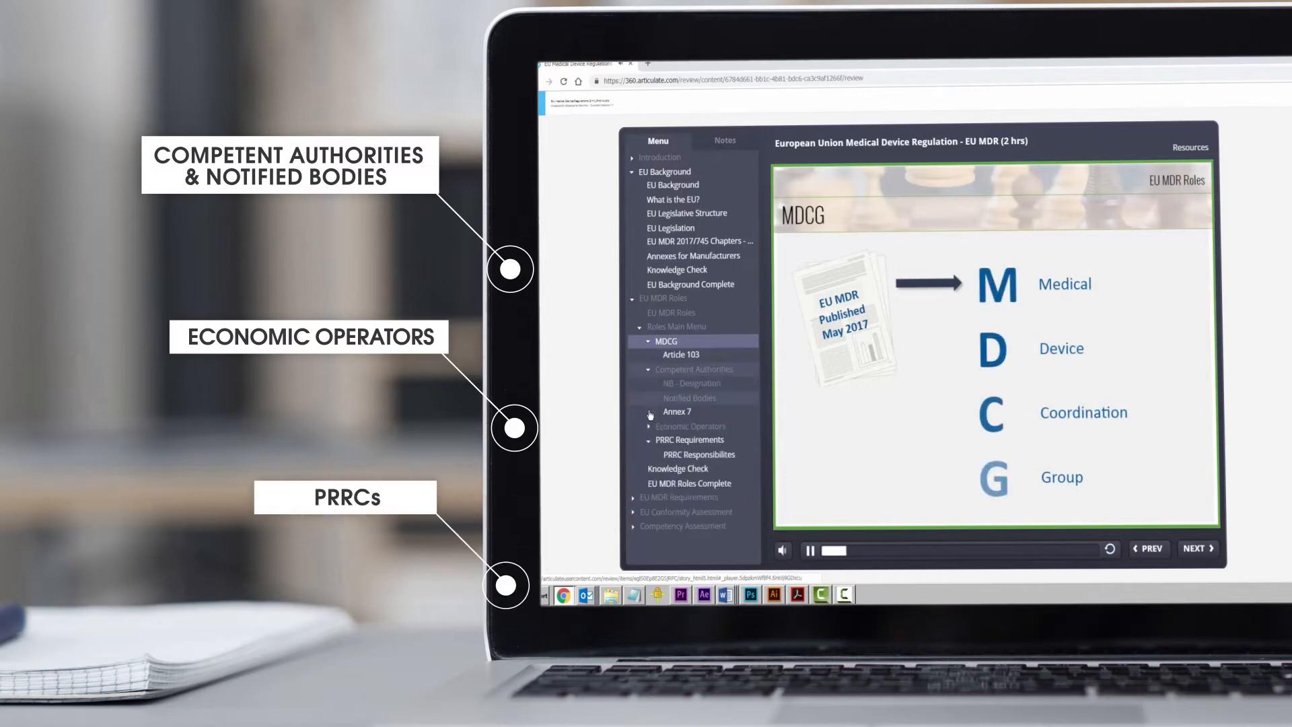
pyautogui.click(686, 426)
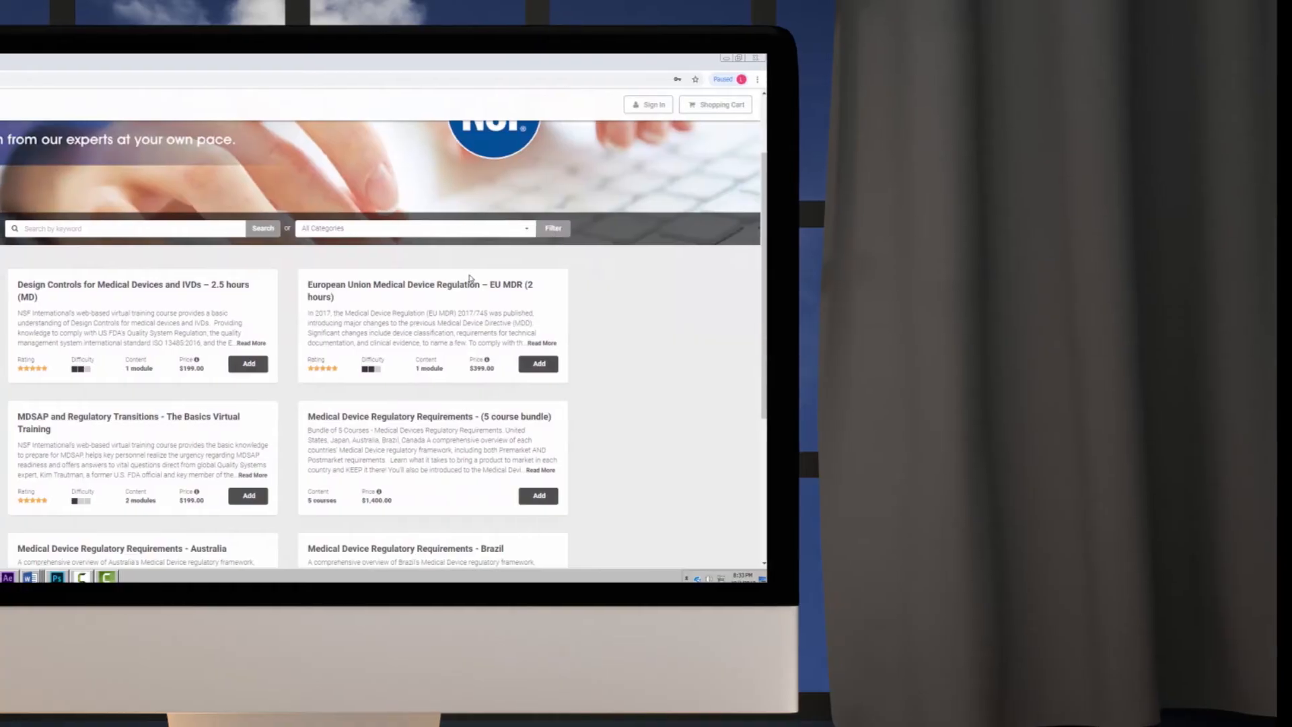
# Browse the NSF training catalog course cards to the EU MDR (2 hours) course
pyautogui.click(417, 290)
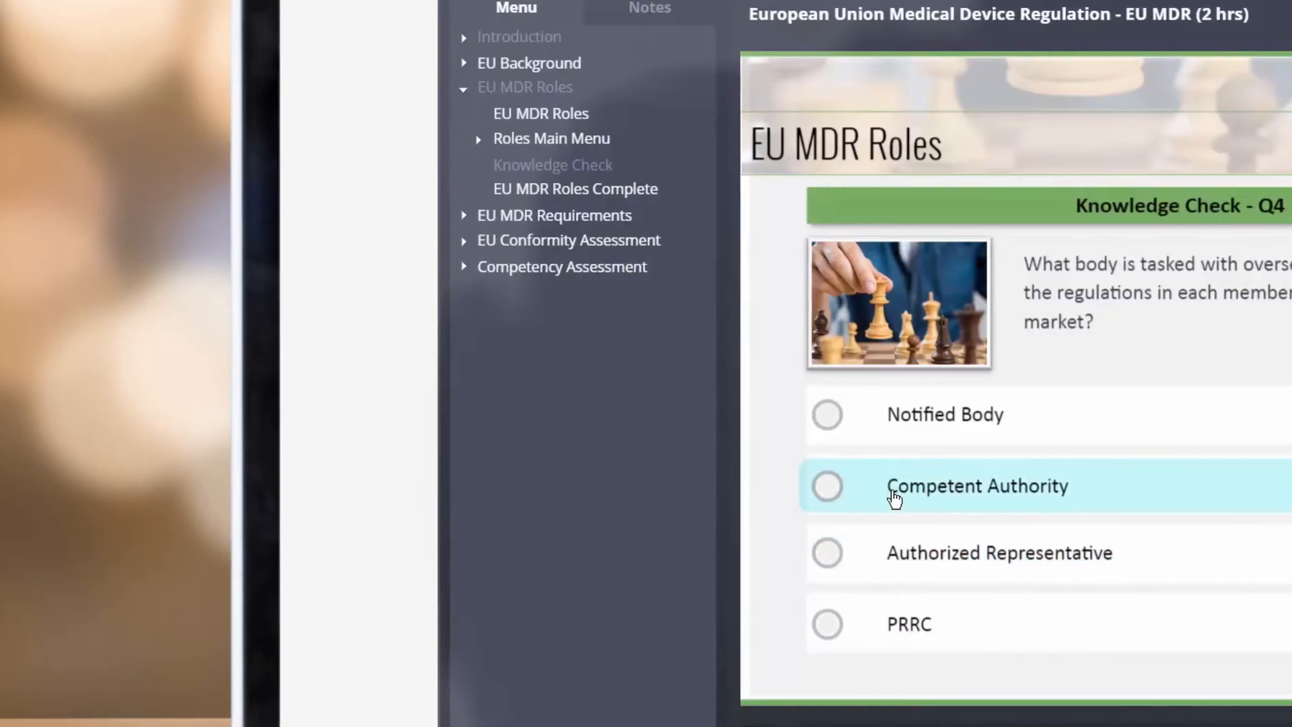
# Answer Knowledge Check Q4 with Competent Authority, then show the EUDAMED Data panel
pyautogui.click(826, 486)
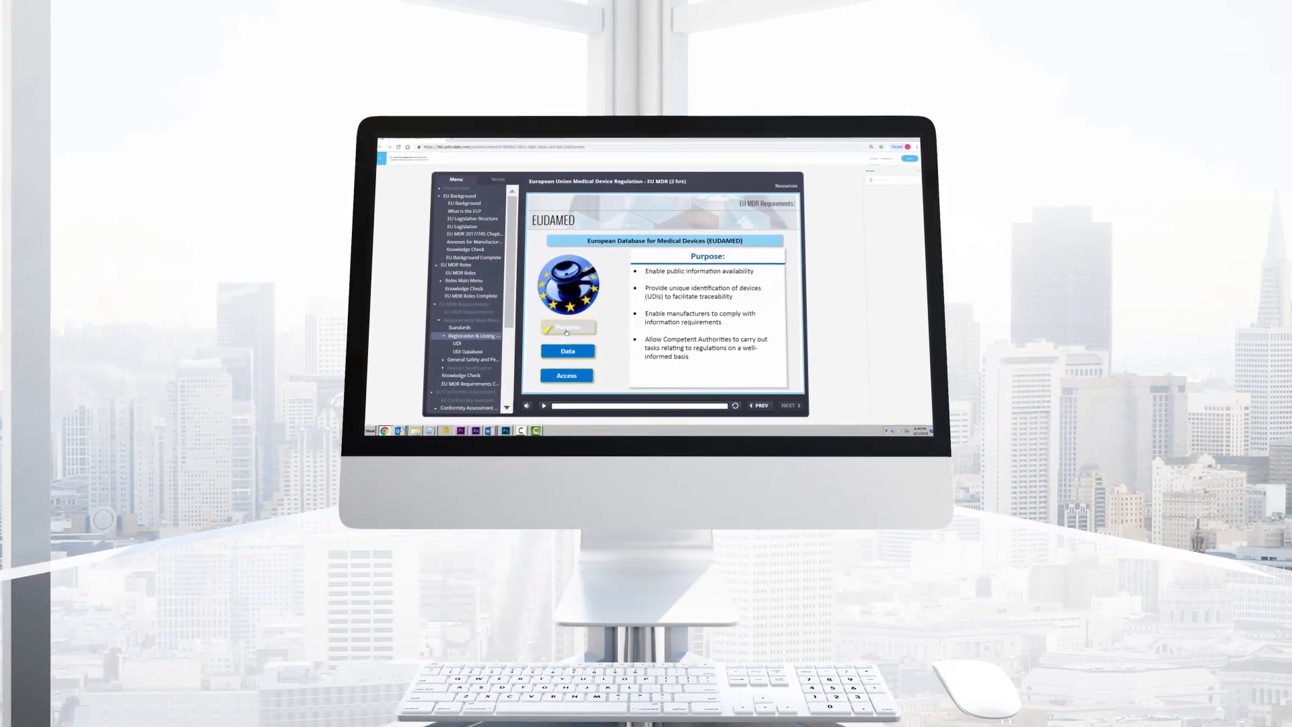
pyautogui.click(566, 351)
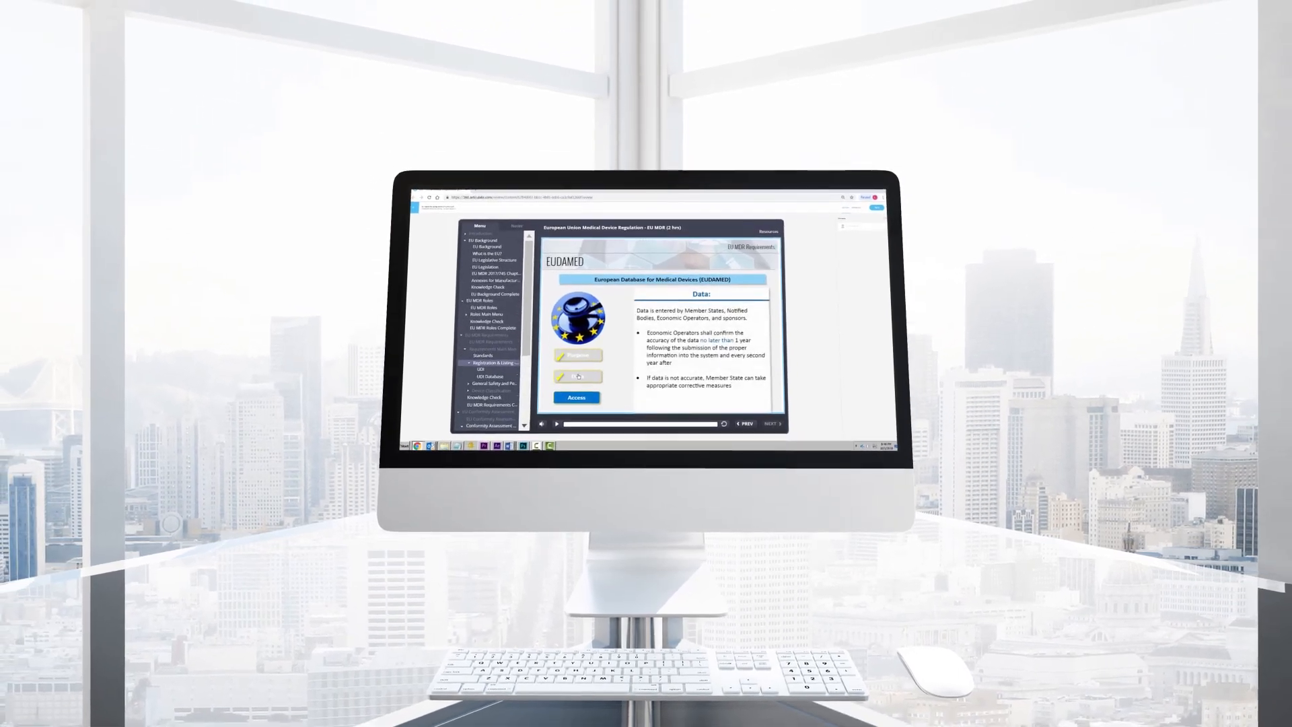